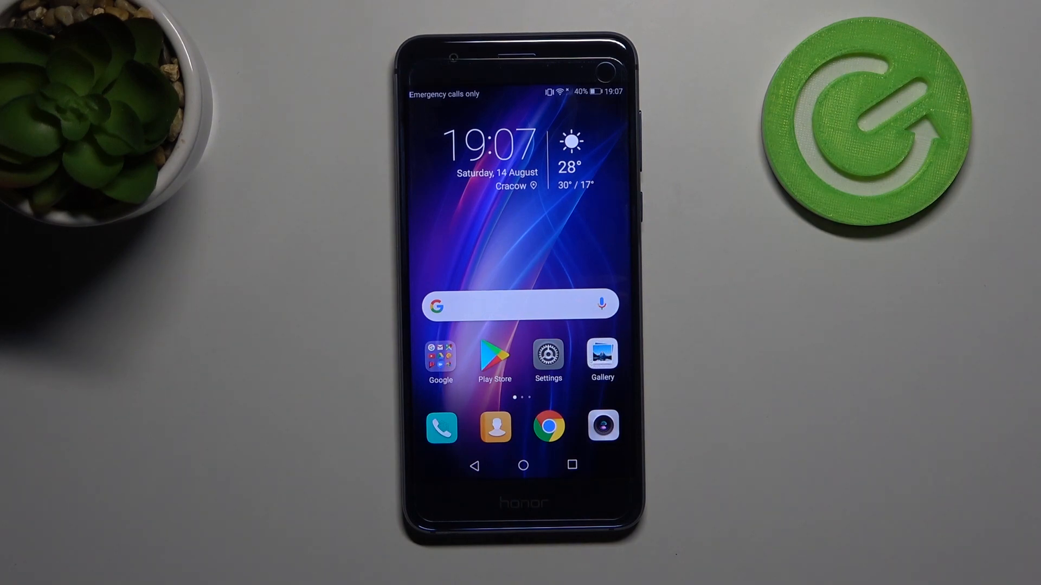
Launch Play Store from the home screen and show its main navigation menu
click(495, 355)
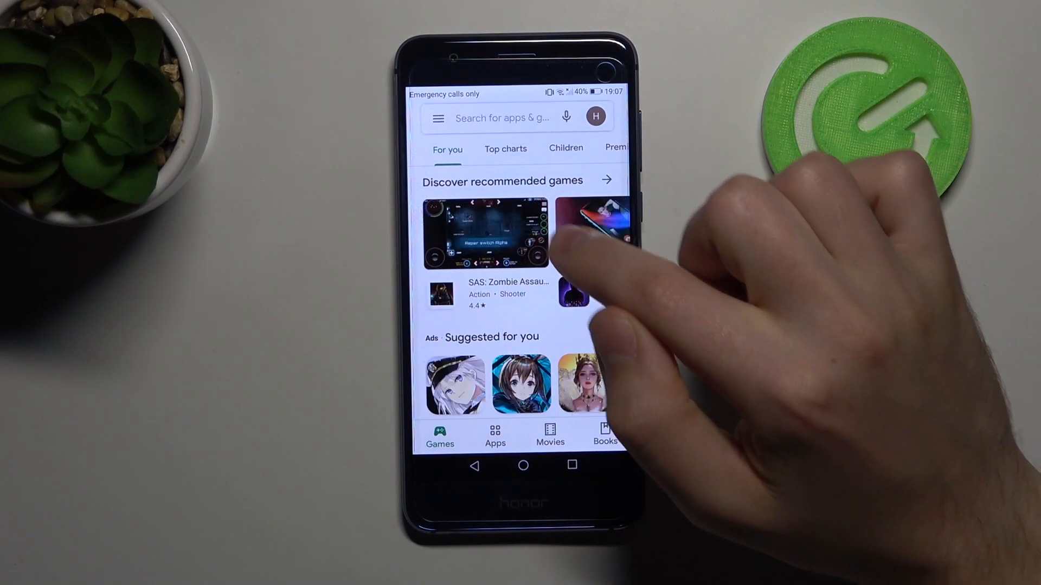
click(436, 117)
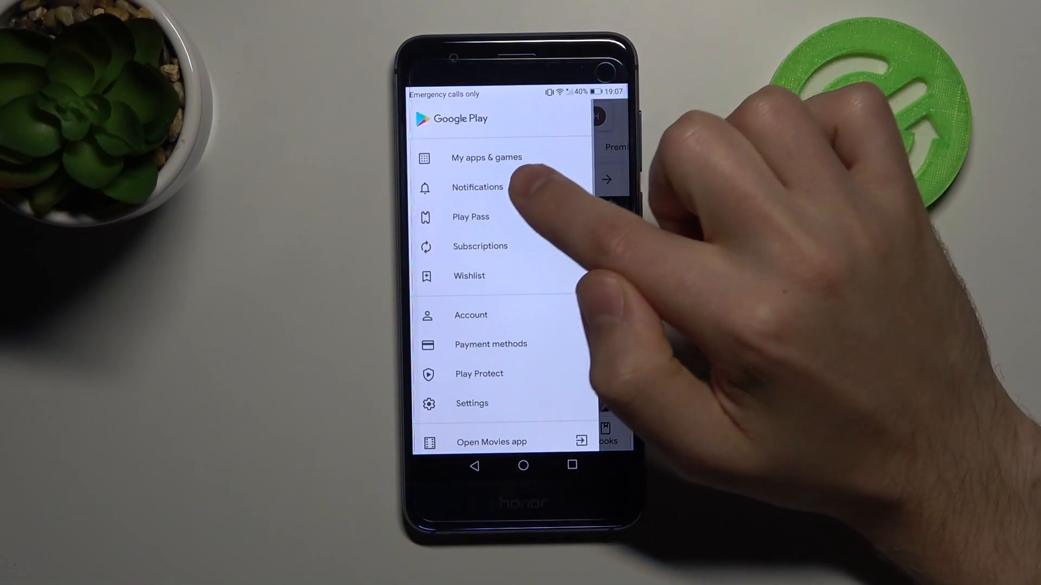
From My apps & games, locate Google in the Installed list and open its store page
click(486, 157)
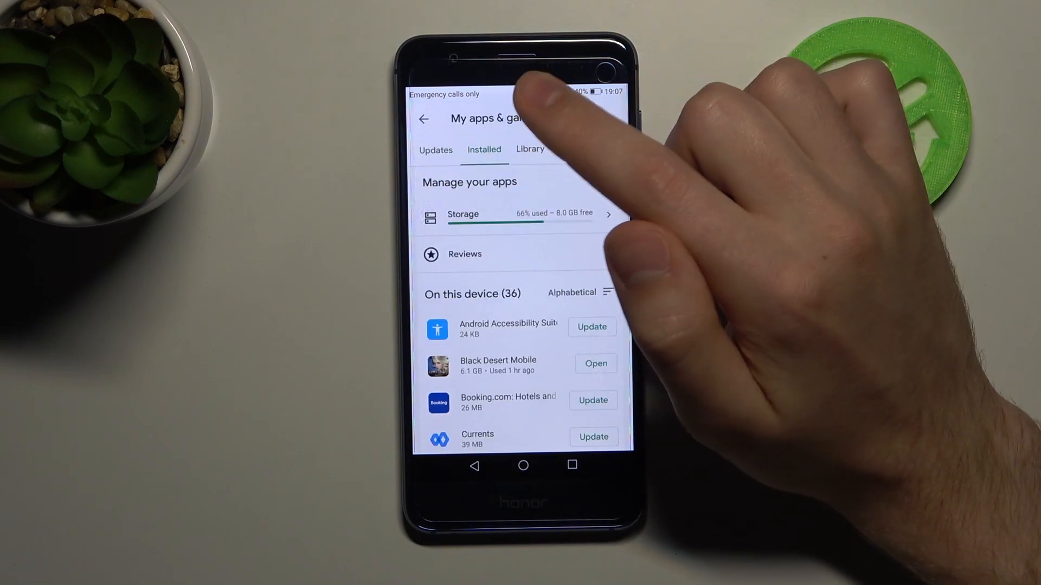
scroll(down, 3)
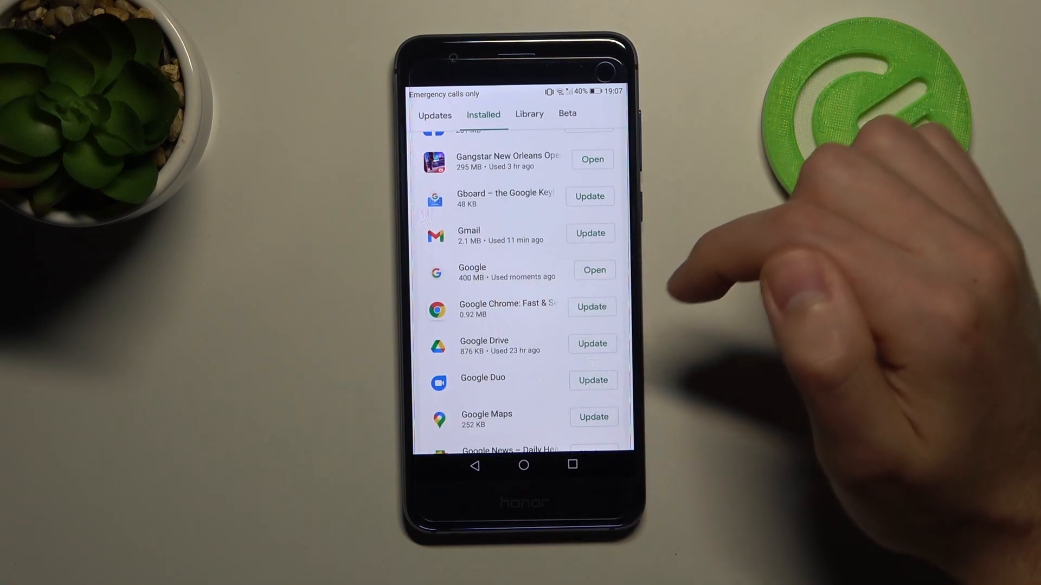
click(472, 272)
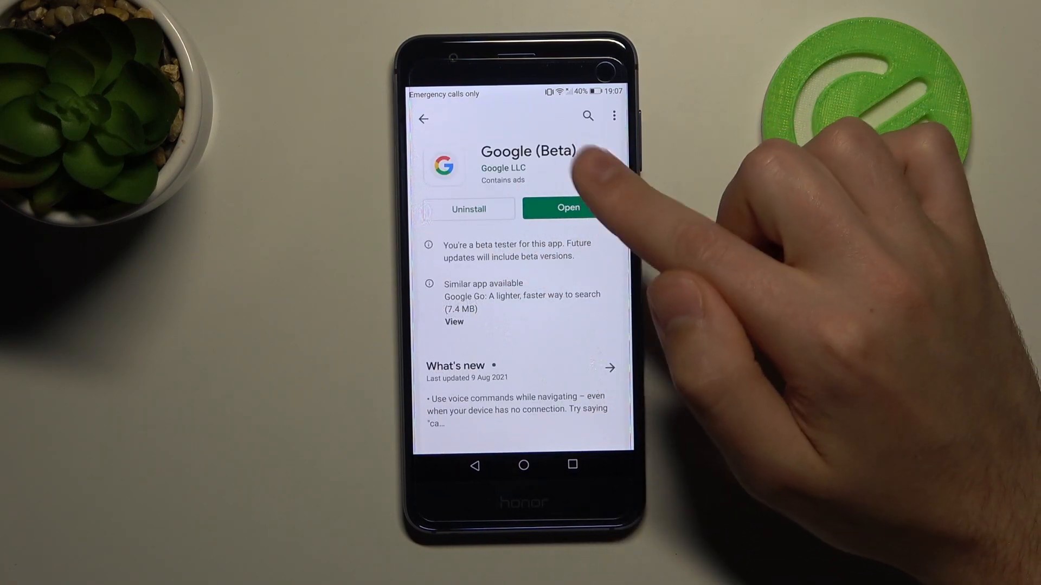
mouse_move(584, 185)
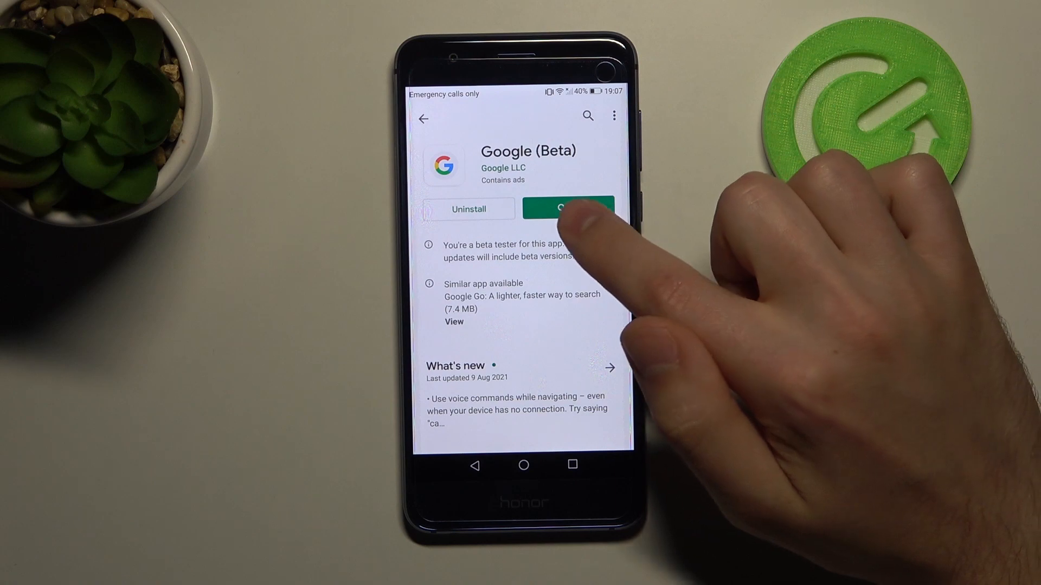
Launch the Google (Beta) app and reach its Settings screen via More
click(567, 208)
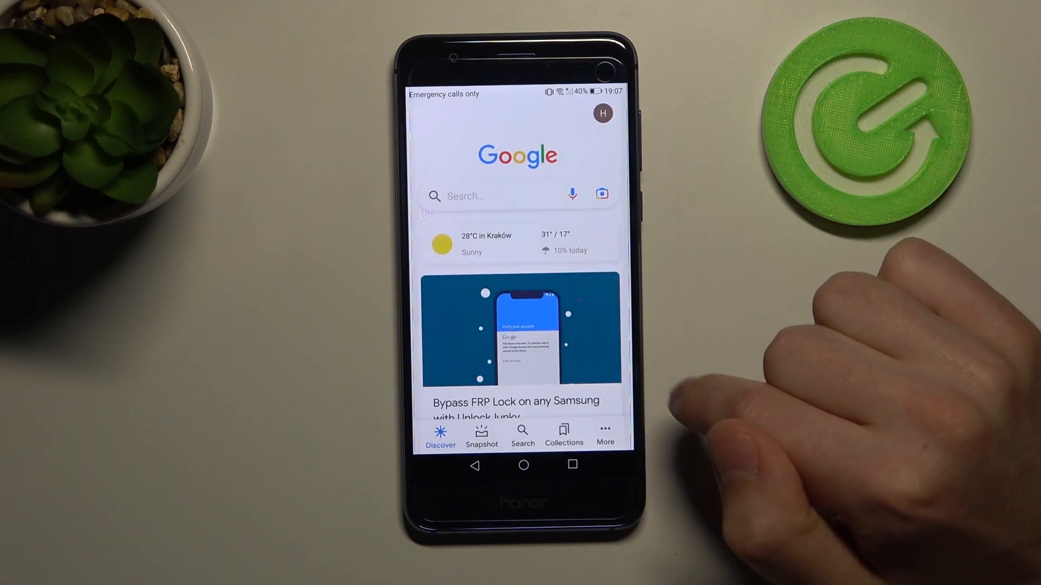
mouse_move(631, 465)
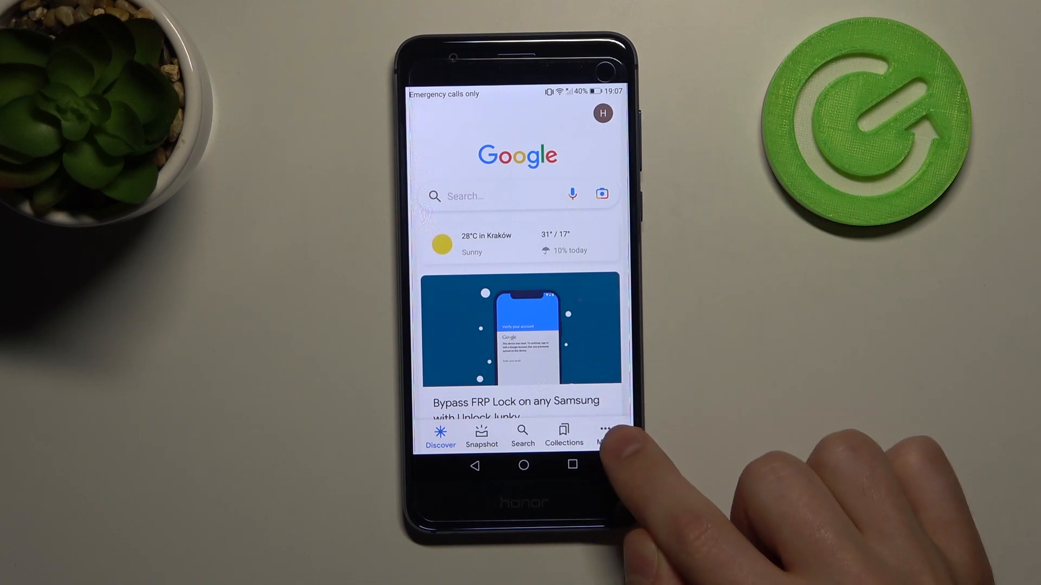
click(605, 435)
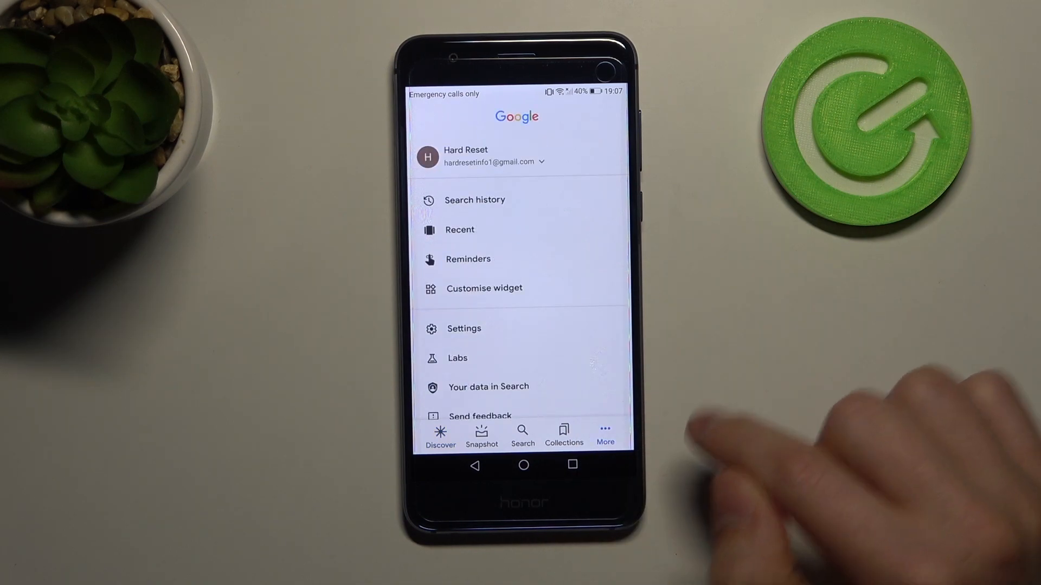
click(463, 327)
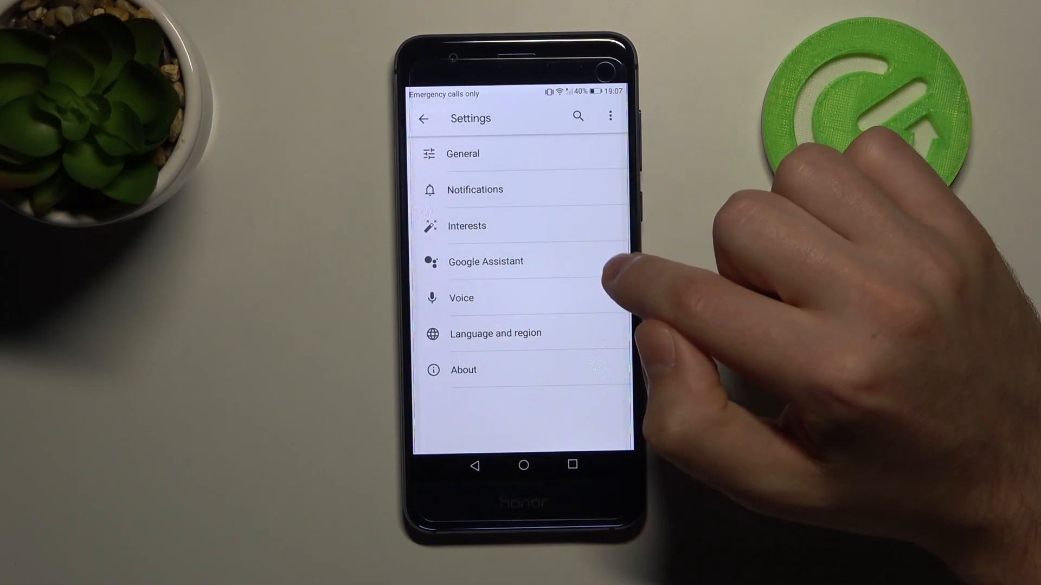
Enter Google Assistant settings and scroll to Basic info, Calendar, Continued Conversation and Face Match
click(486, 262)
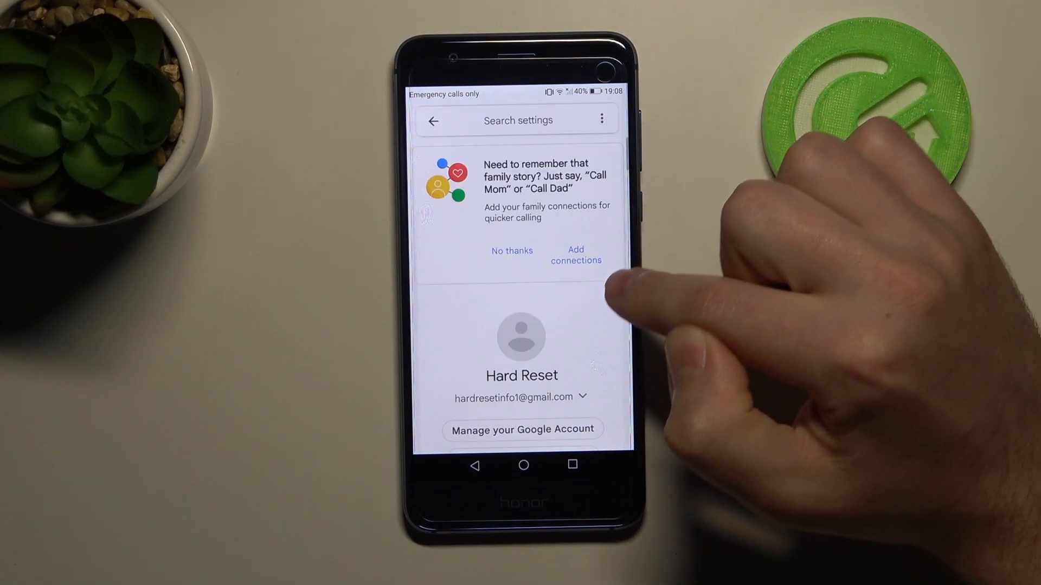
scroll(down, 3)
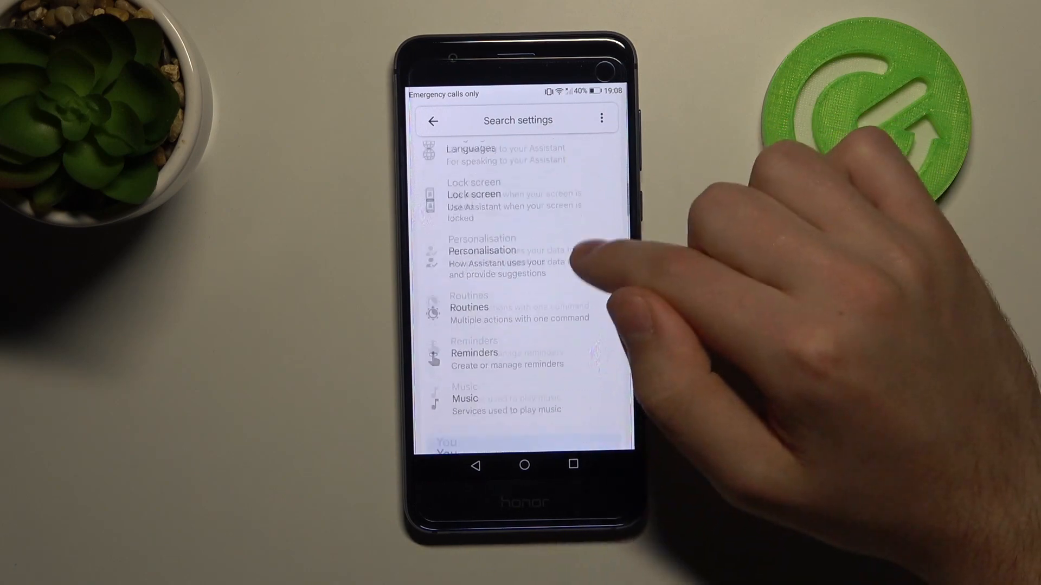
scroll(down, 3)
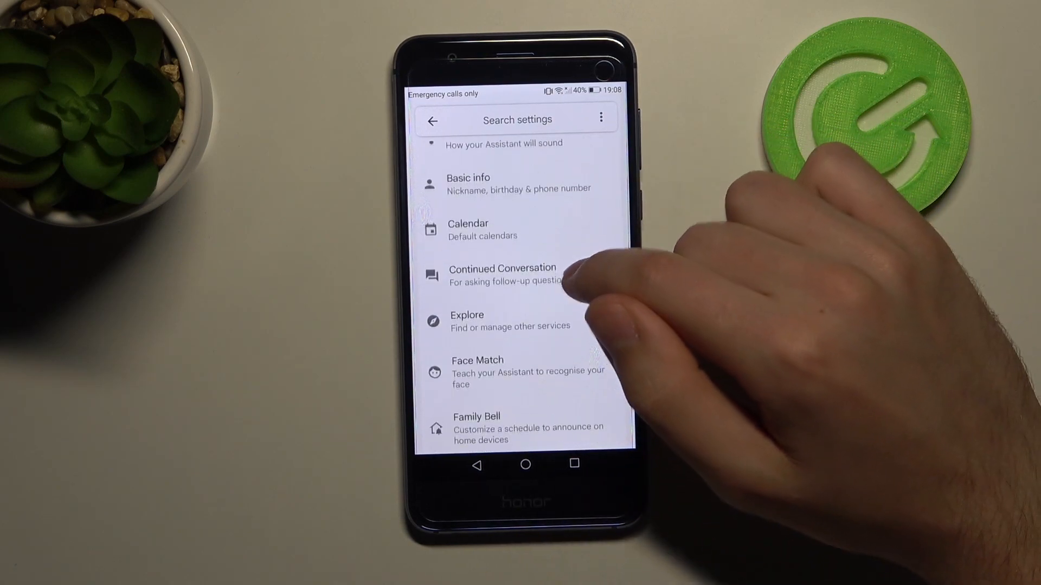